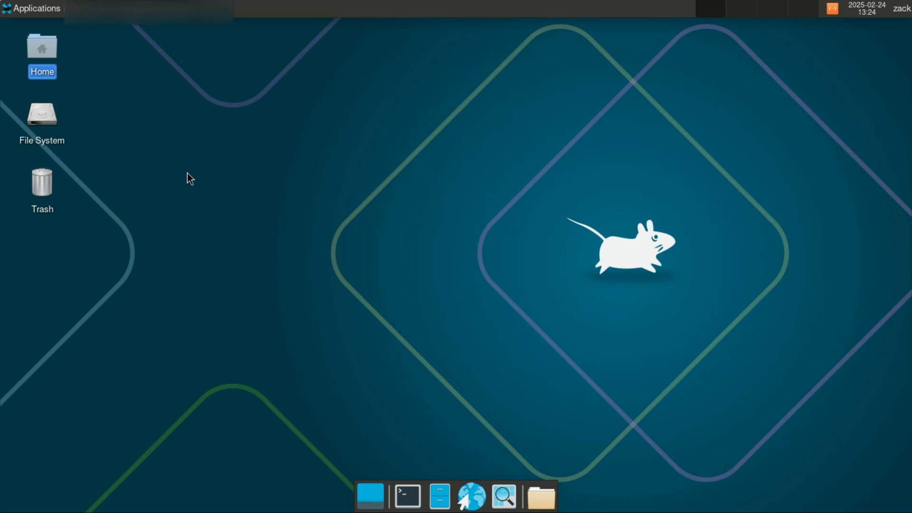
mouse_move(404, 395)
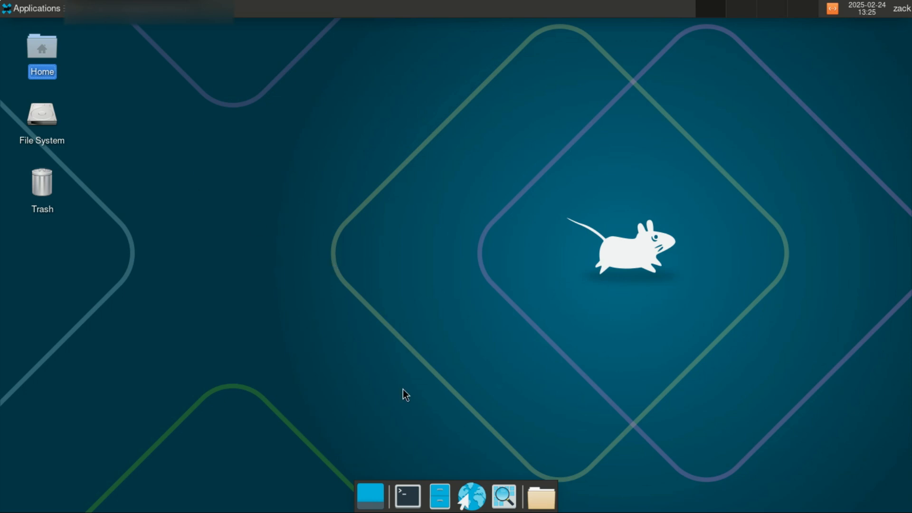
Open a terminal, sync the package databases with sudo pacman -Sy, then clear the screen.
left_click(407, 496)
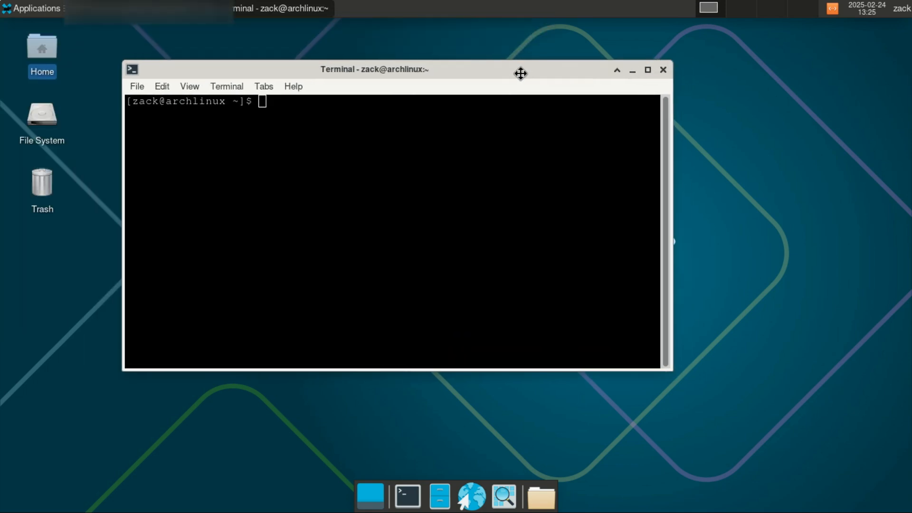
type("sudo pacman")
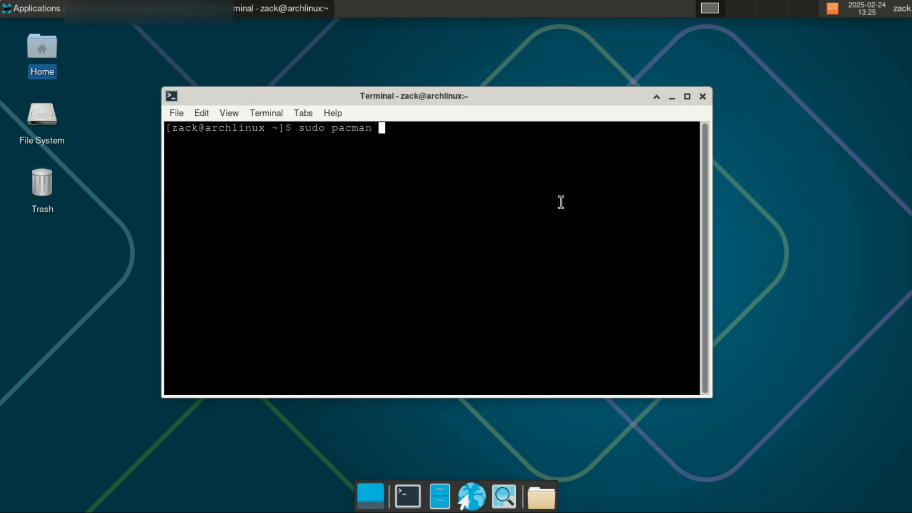
type("-Sy")
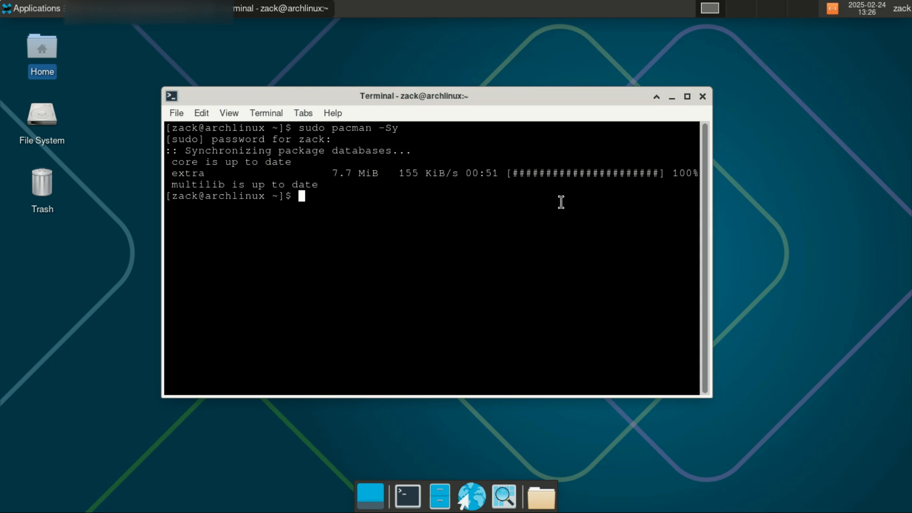
type("c")
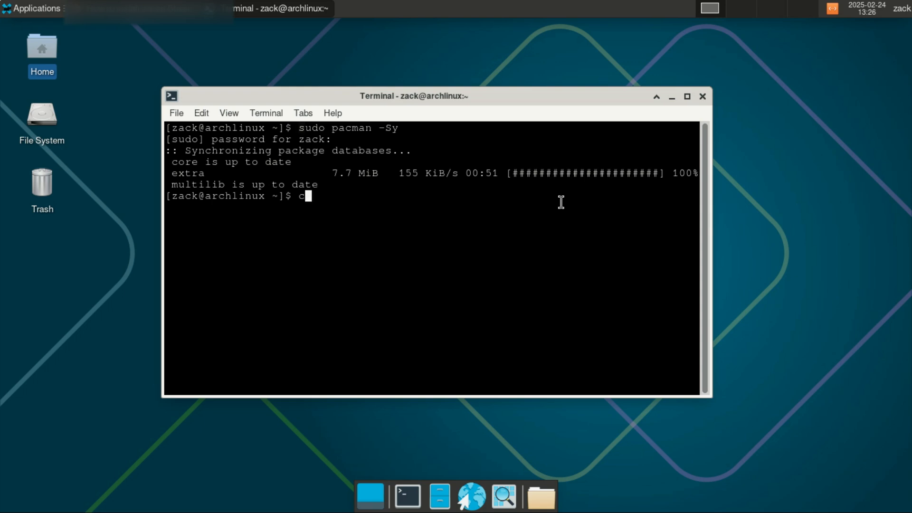
type("lear")
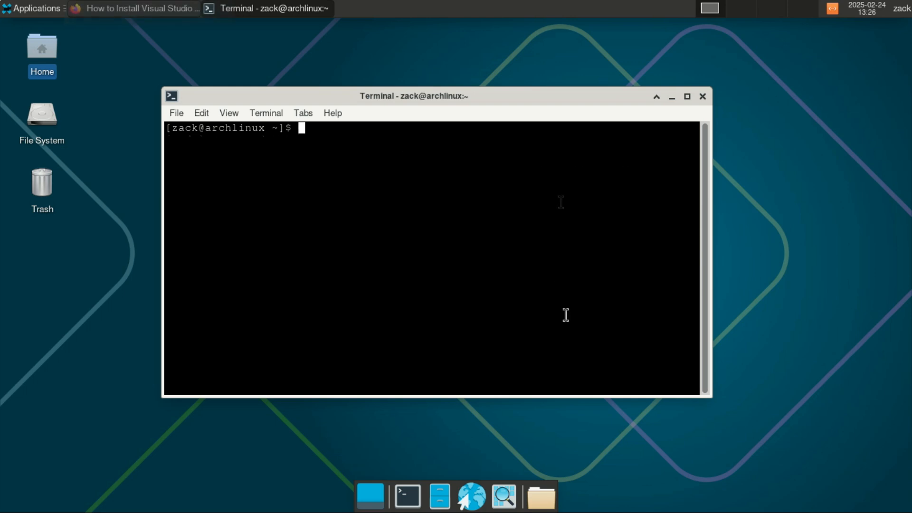
Install git and base-devel with sudo pacman -S, confirming with y.
type("sudo pacman -S git base-devel")
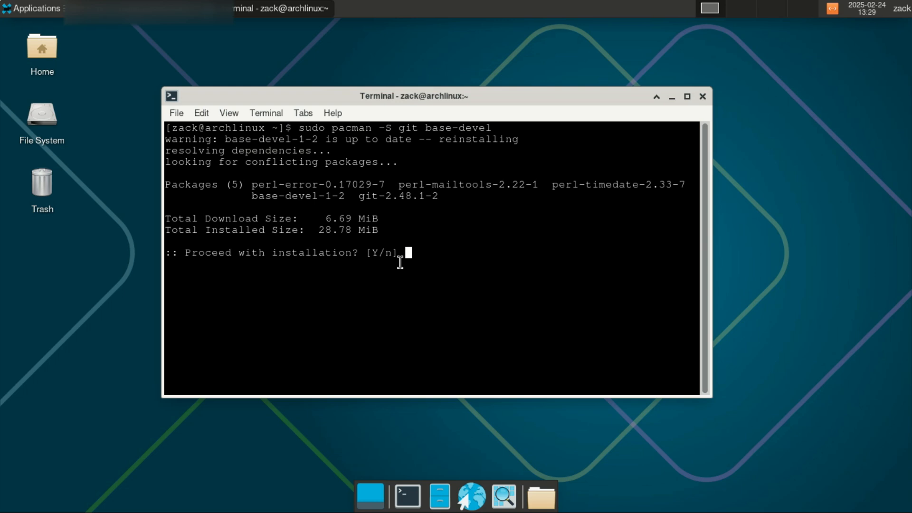
type("y")
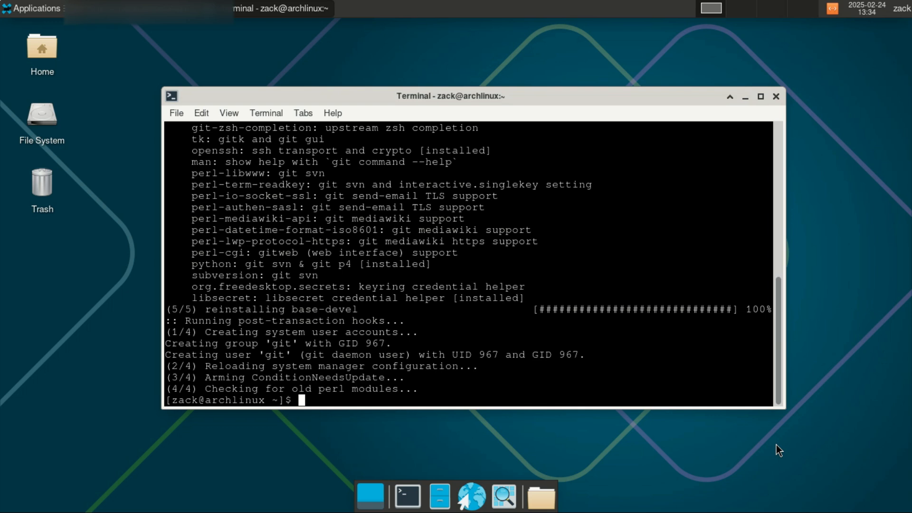
Clone the visual-studio-code-bin AUR repository and cd into visual-studio-code-bin.
type("clear")
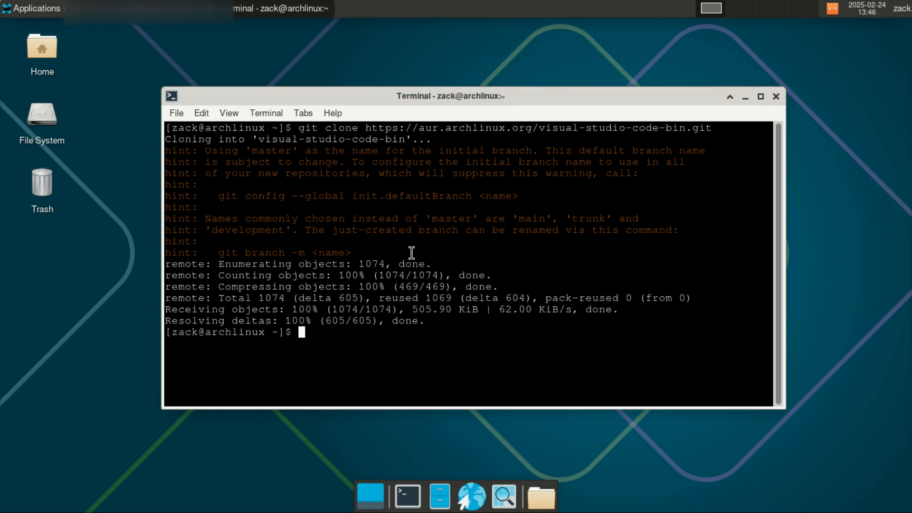
type("cd visual-studio-code-bin")
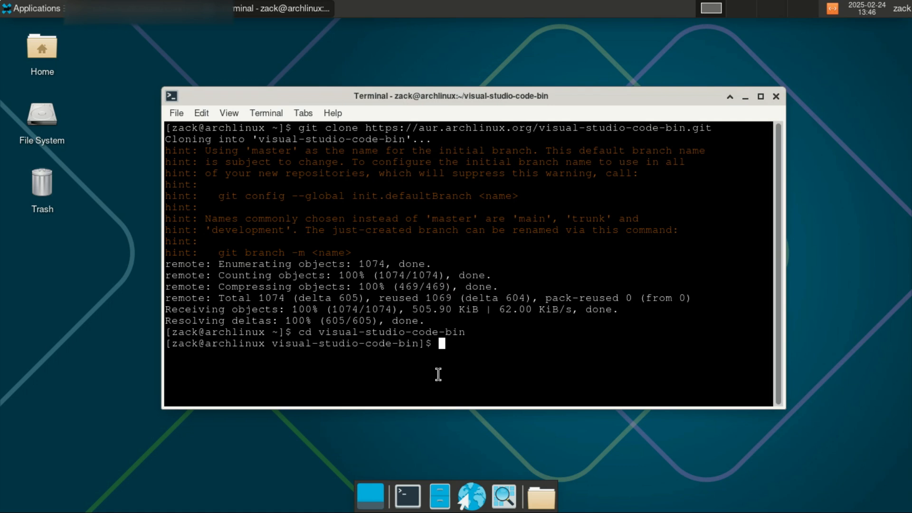
Build and install the package with makepkg -sri, confirming with y, then clear the terminal.
type("makepkg -sri")
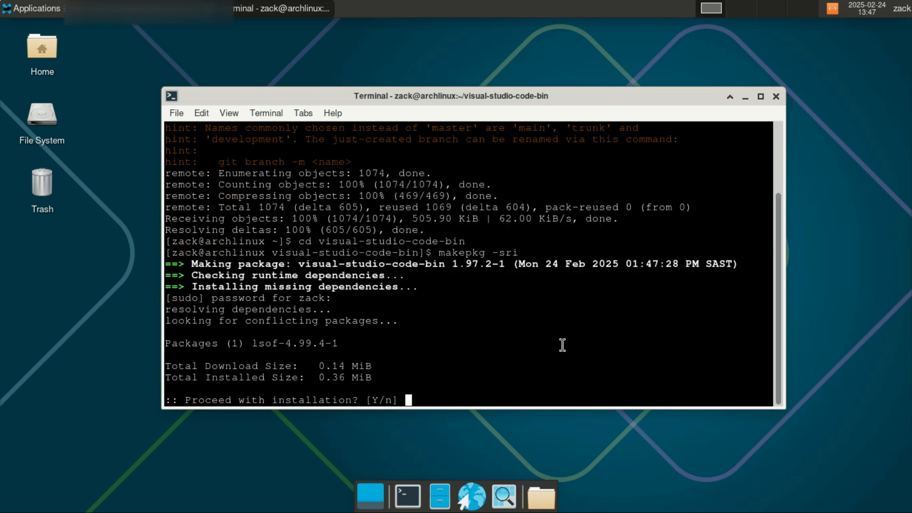
type("y")
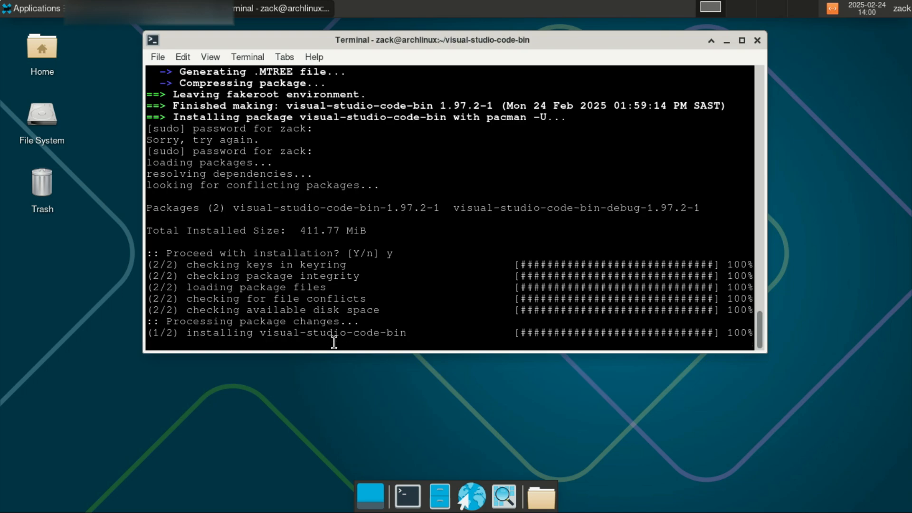
type("cl")
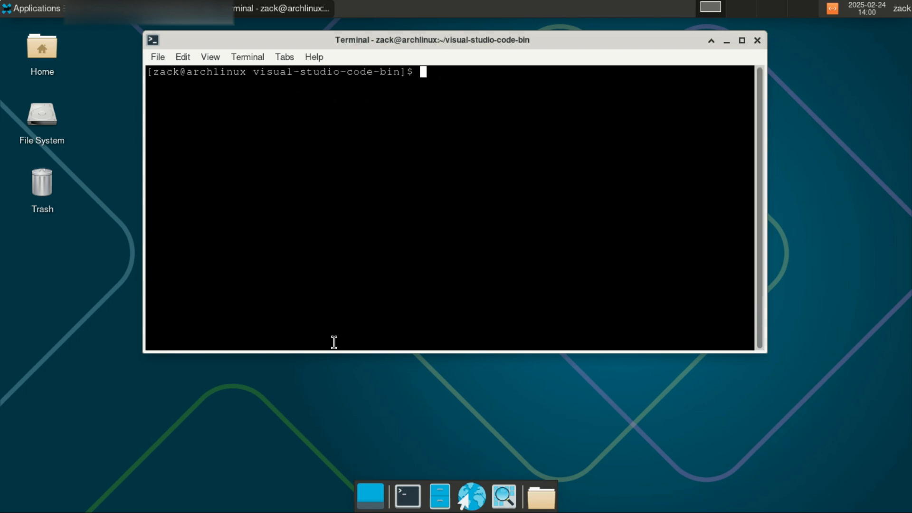
mouse_move(728, 98)
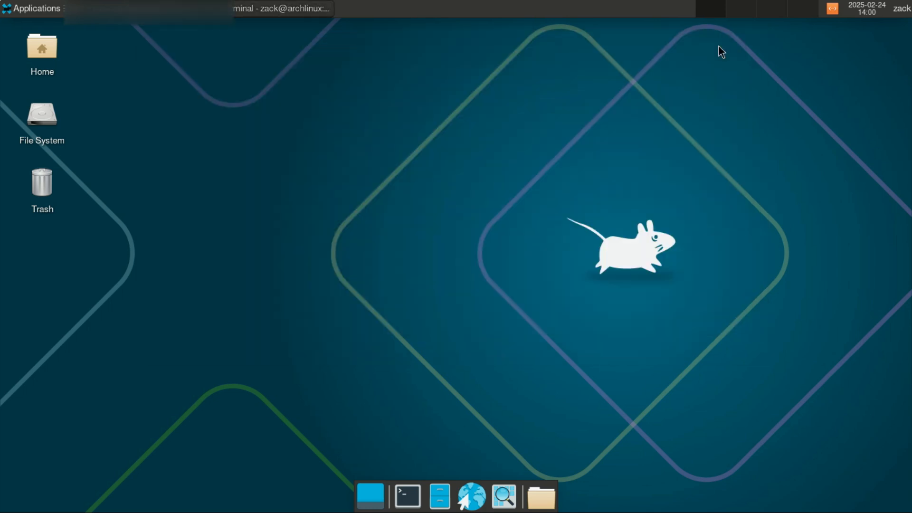
mouse_move(423, 452)
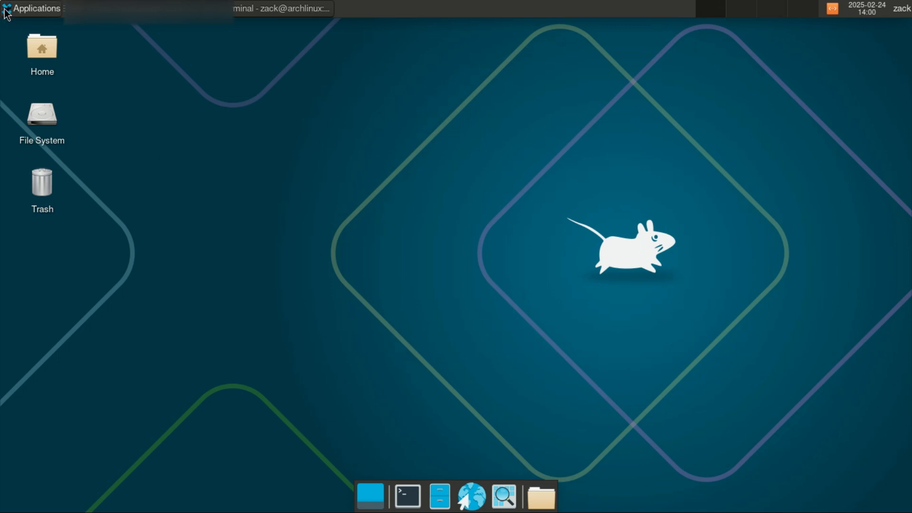
Launch Visual Studio Code from the Applications menu's Development category.
left_click(33, 8)
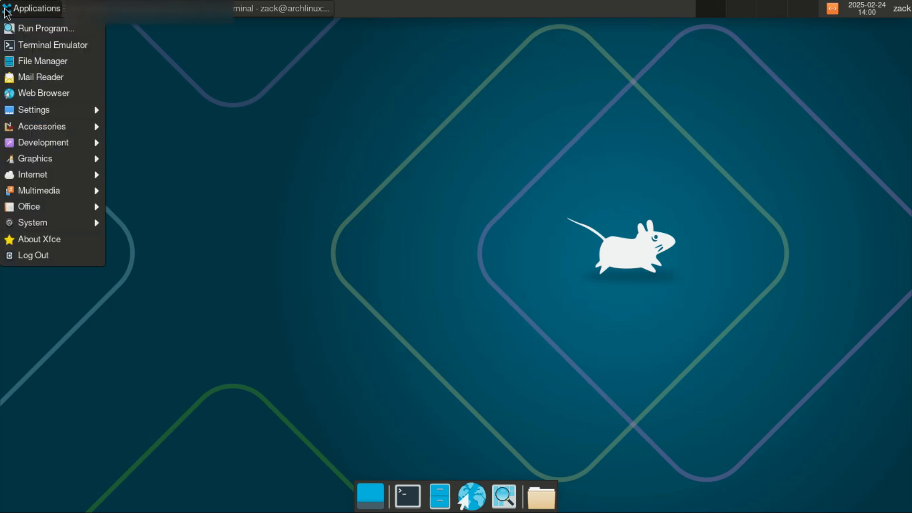
mouse_move(42, 60)
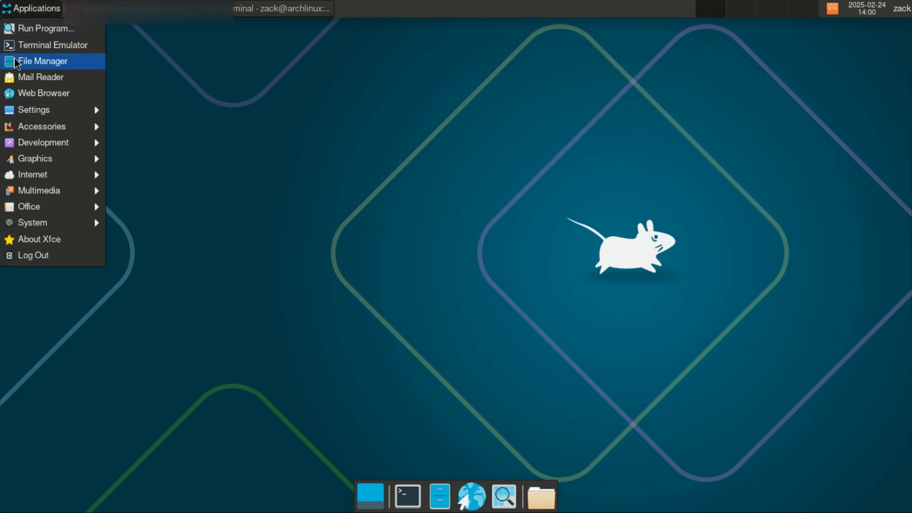
mouse_move(39, 190)
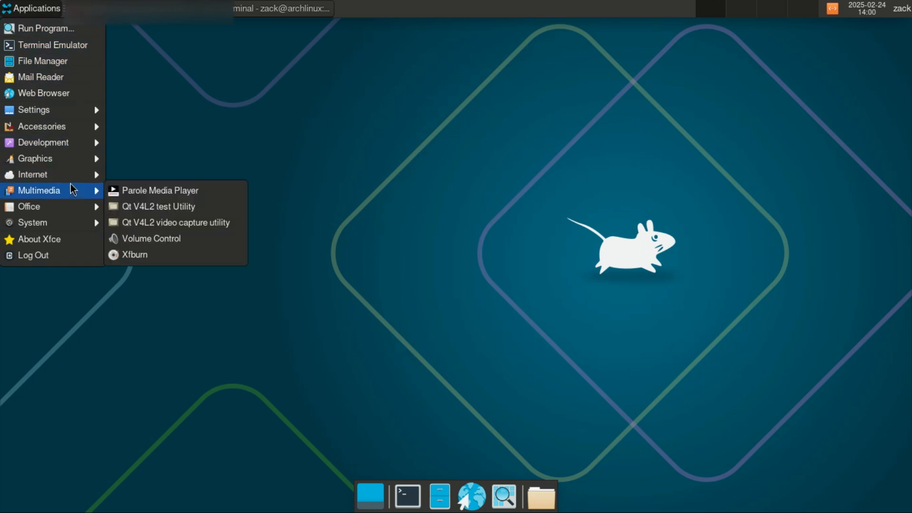
mouse_move(43, 143)
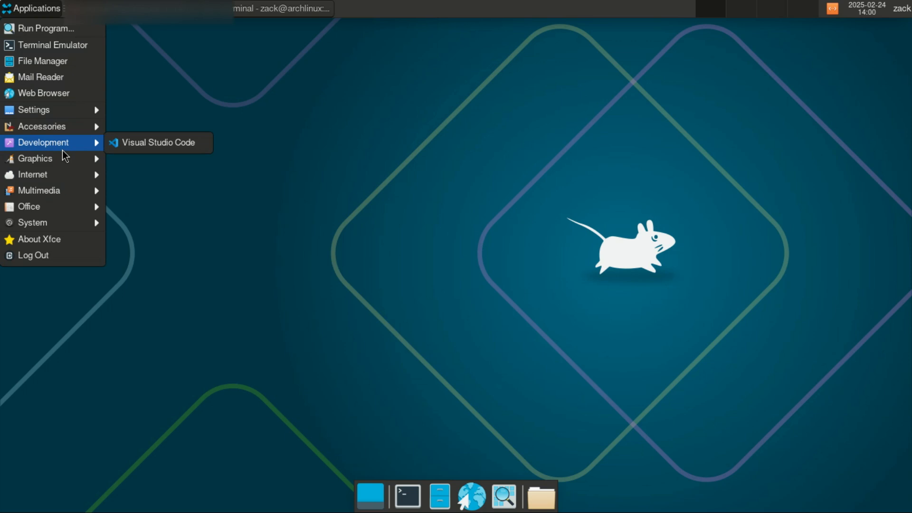
mouse_move(157, 142)
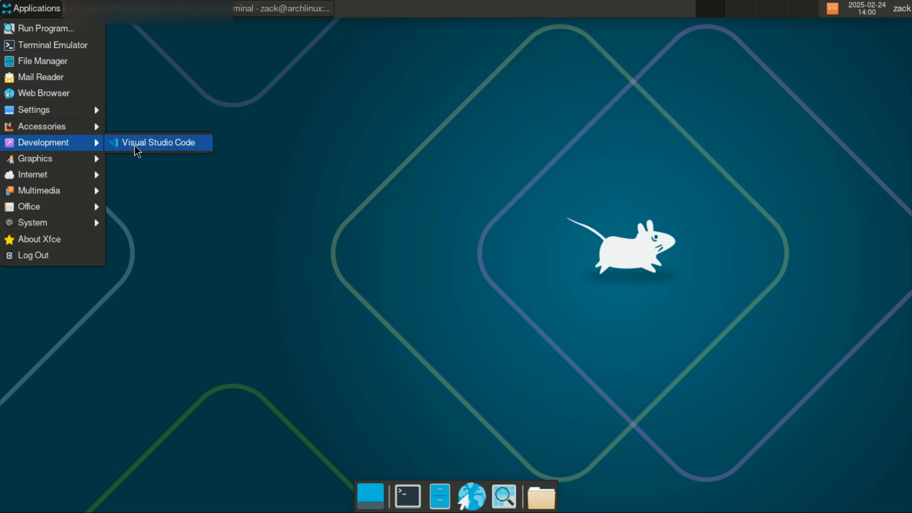
left_click(158, 142)
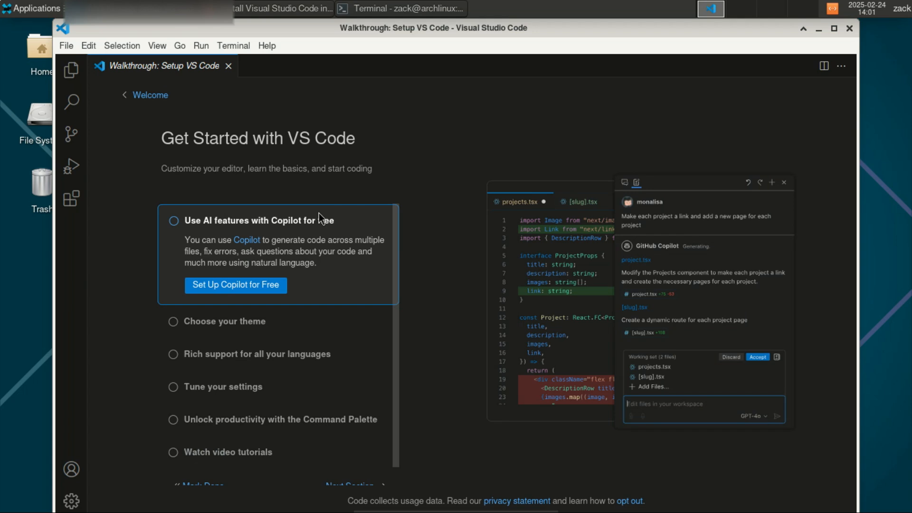
mouse_move(266, 53)
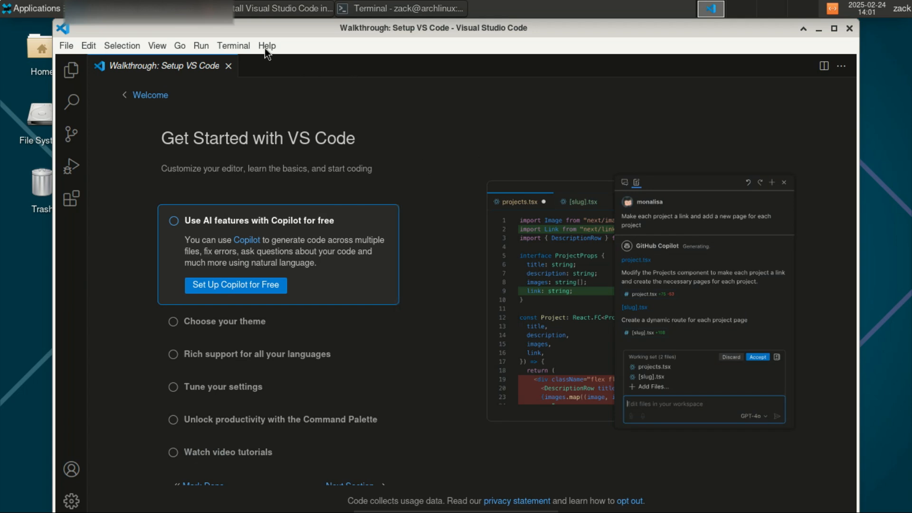
Open Help > About to show Visual Studio Code version 1.97.2.
left_click(266, 46)
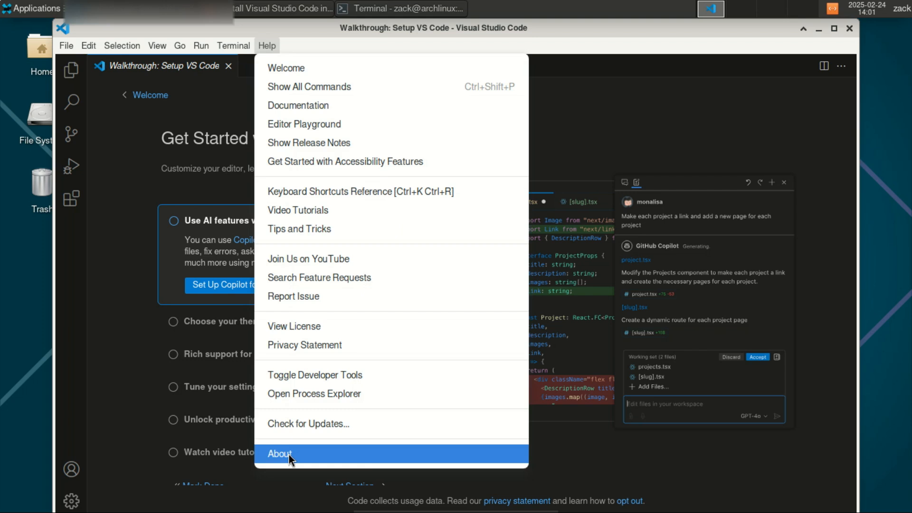
left_click(280, 454)
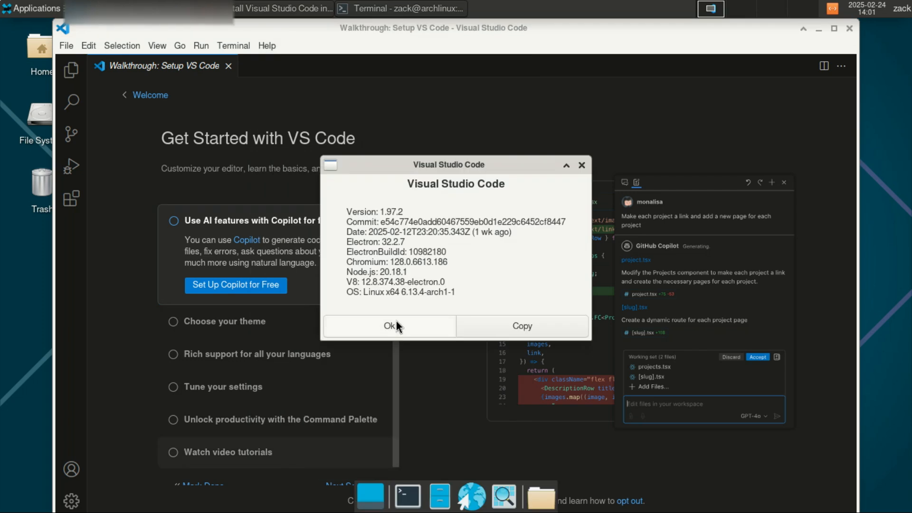